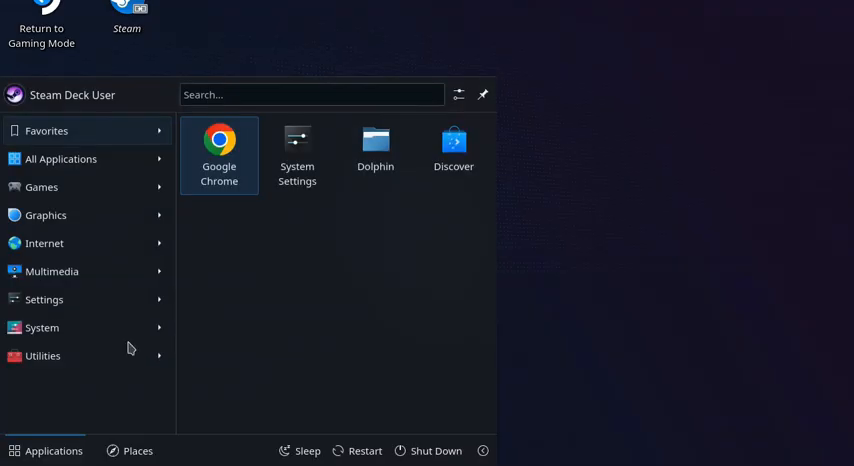
# Search the launcher for "disc" and launch the Discover software center
pyautogui.click(311, 94)
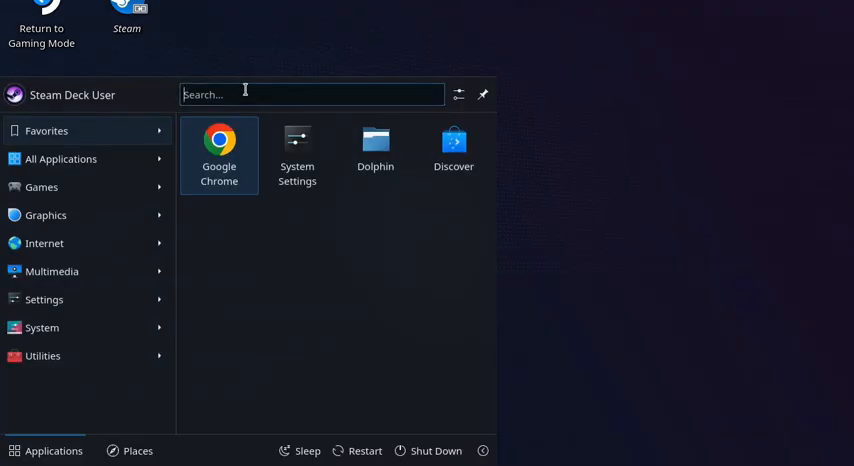
pyautogui.write('disc')
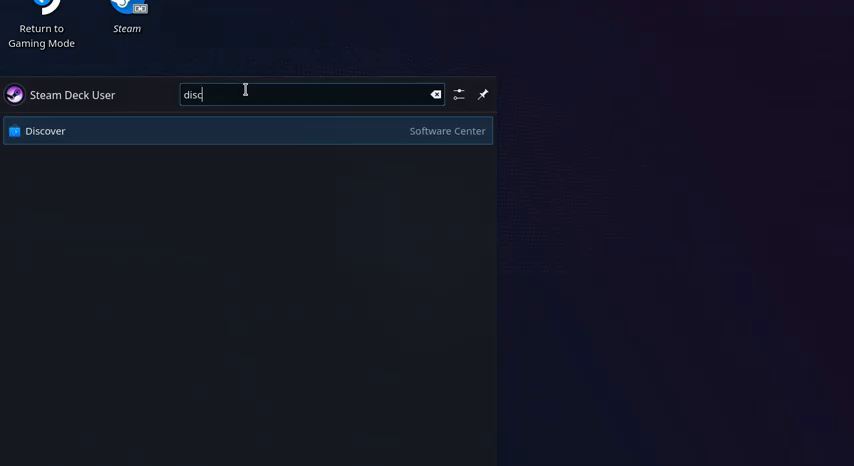
pyautogui.click(45, 131)
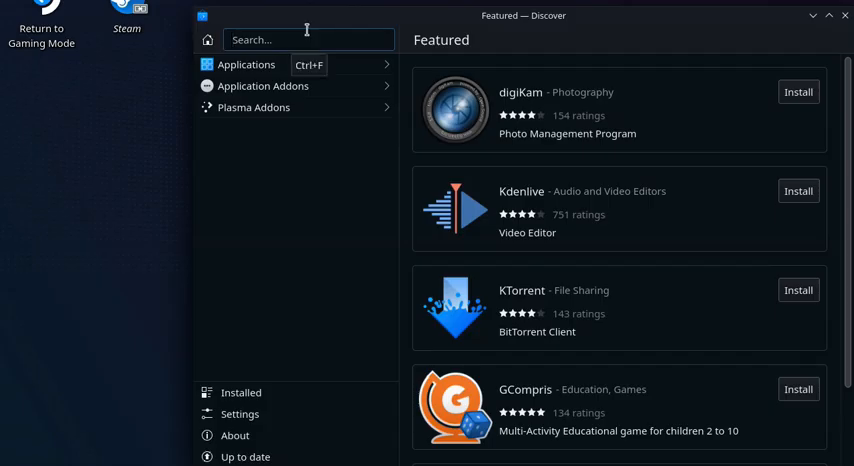
# Search Discover for "grape", install Grapejuice and bring up its details page
pyautogui.write('g')
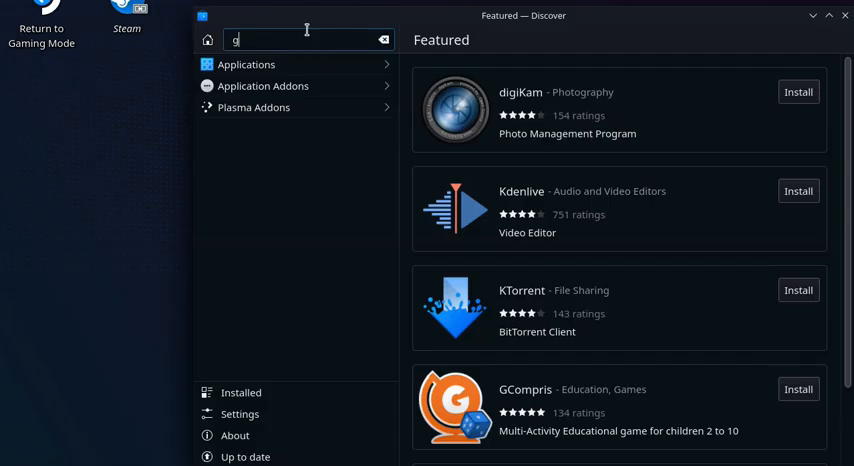
pyautogui.write('rape')
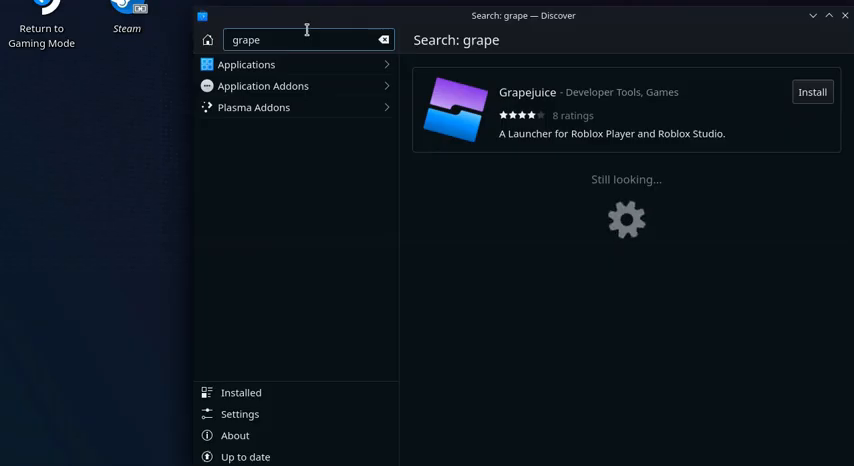
pyautogui.click(811, 91)
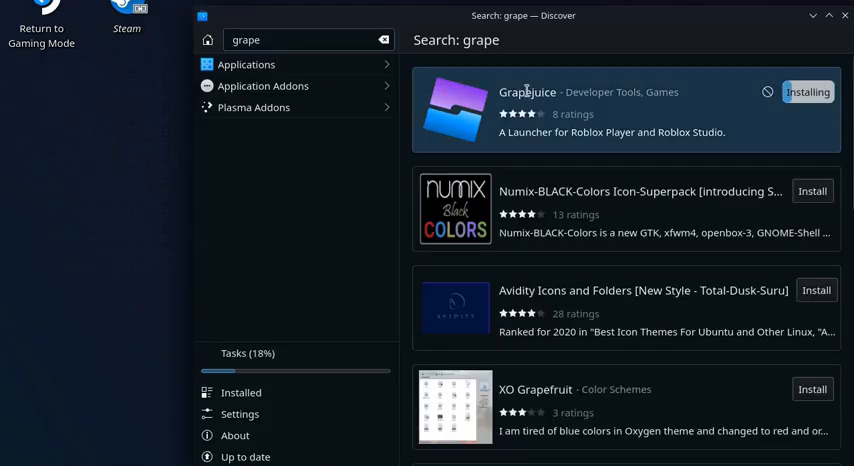
pyautogui.click(527, 92)
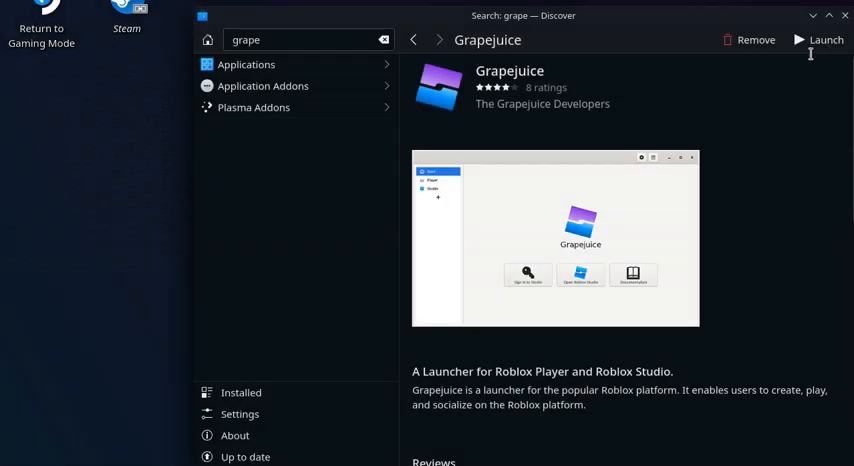
pyautogui.moveTo(812, 50)
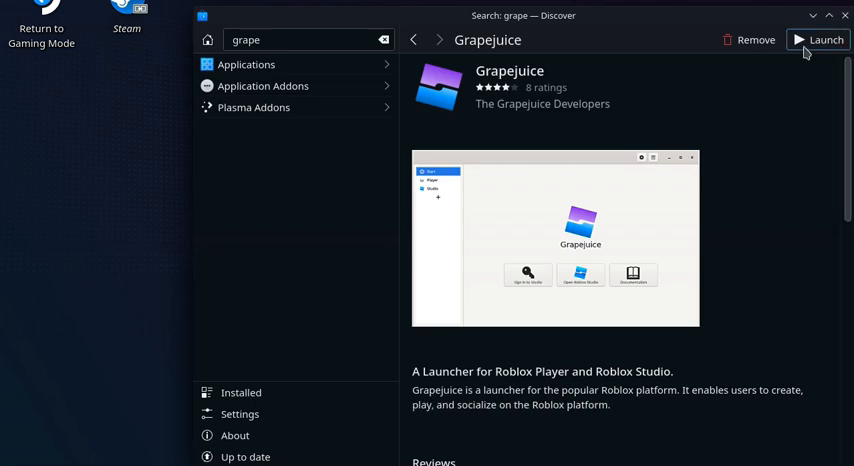
pyautogui.moveTo(846, 145)
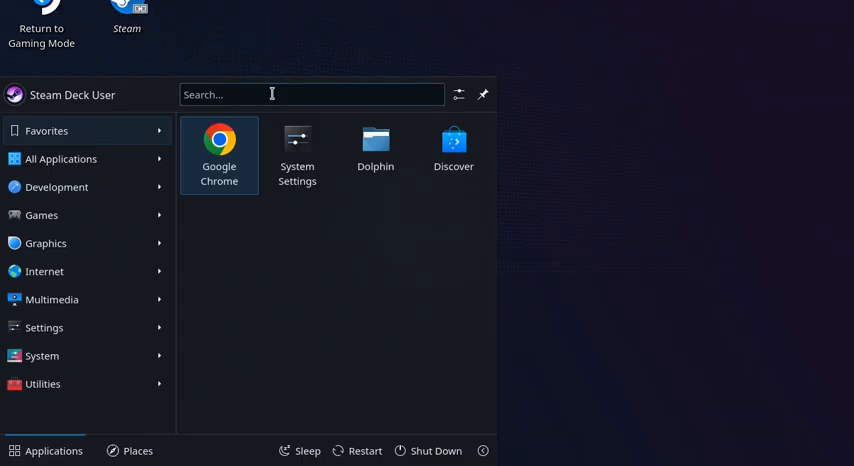
# Let Roblox finish installing and dismiss the successful-installation message
pyautogui.write('gra')
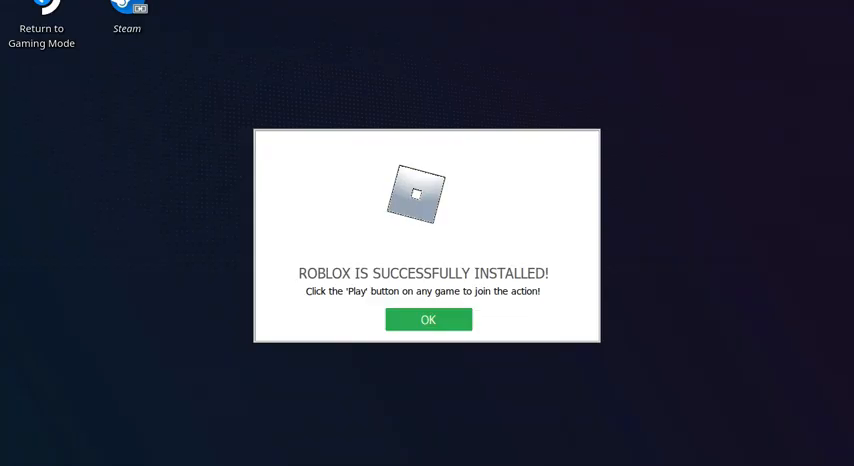
pyautogui.moveTo(490, 378)
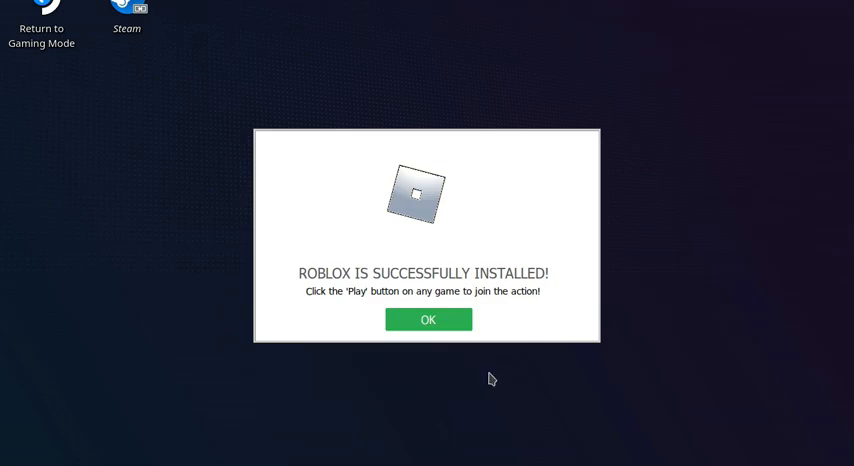
pyautogui.moveTo(400, 294)
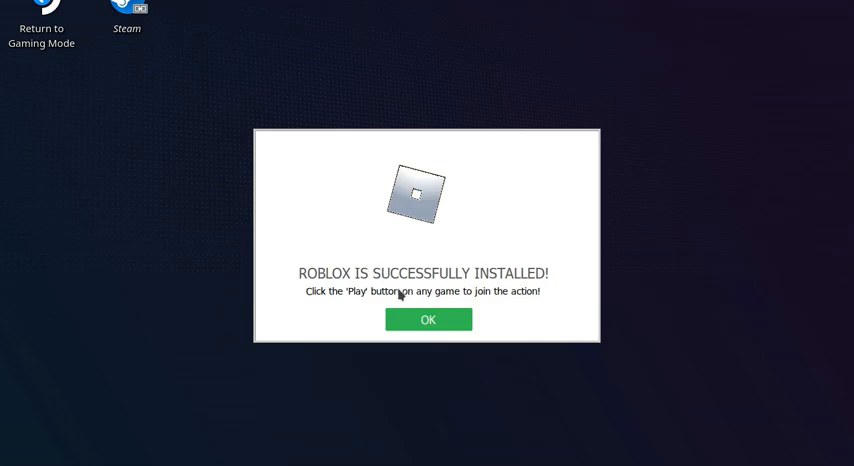
pyautogui.click(428, 319)
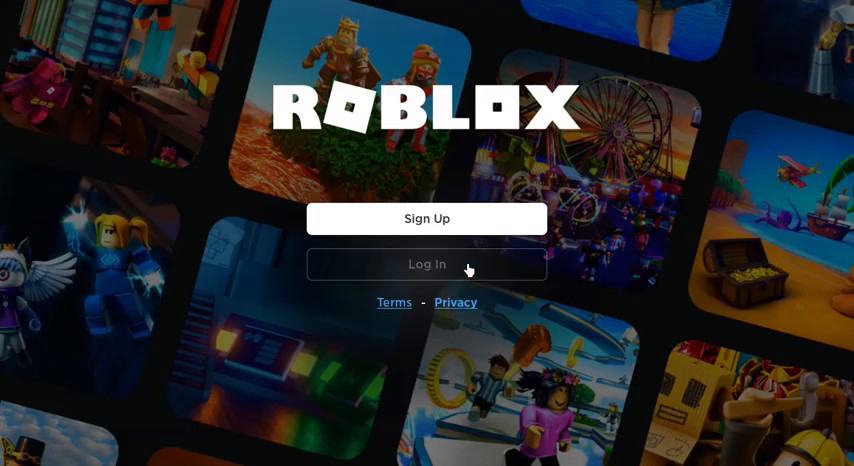
# Log in to the existing Roblox account, letting Wine install its Gecko package
pyautogui.click(427, 264)
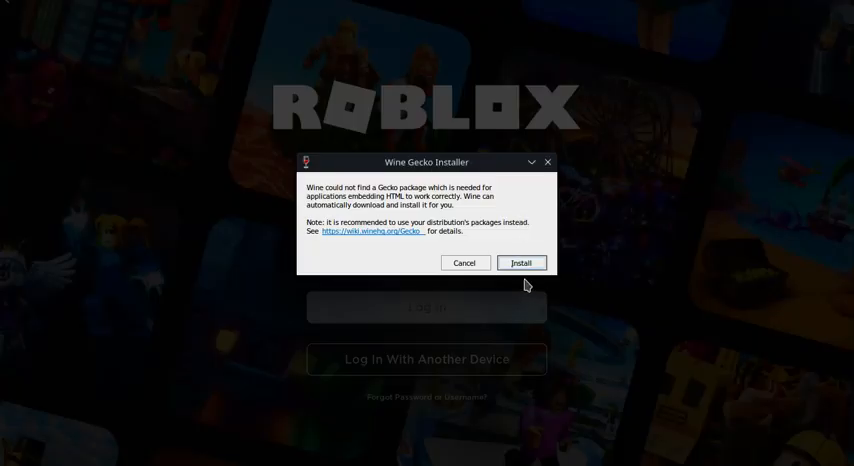
pyautogui.click(520, 263)
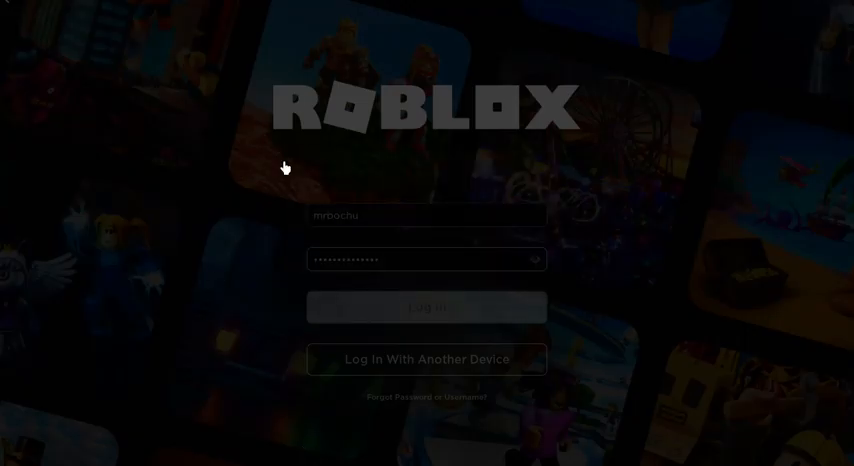
pyautogui.click(427, 307)
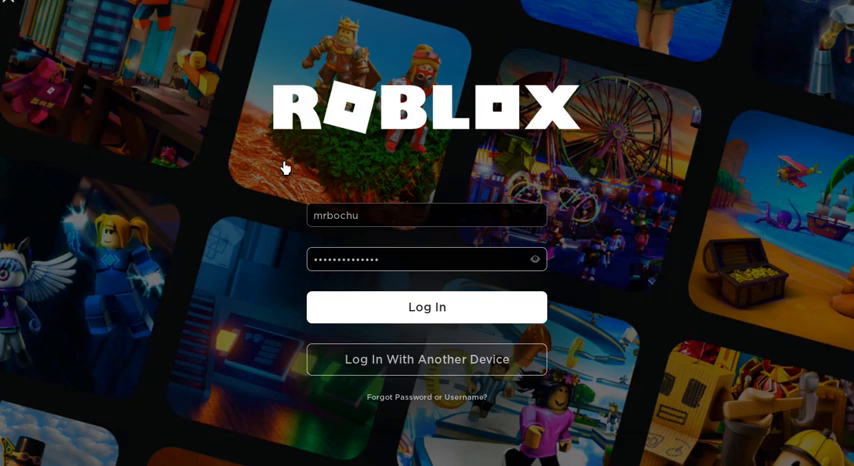
pyautogui.click(427, 307)
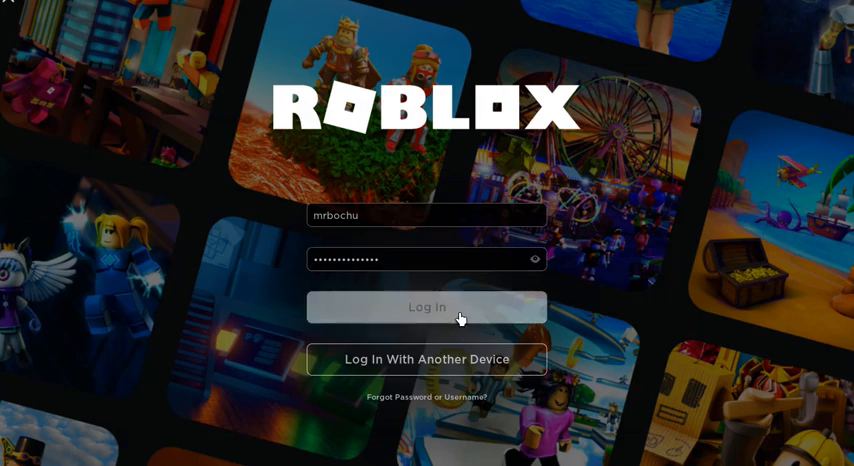
pyautogui.click(427, 307)
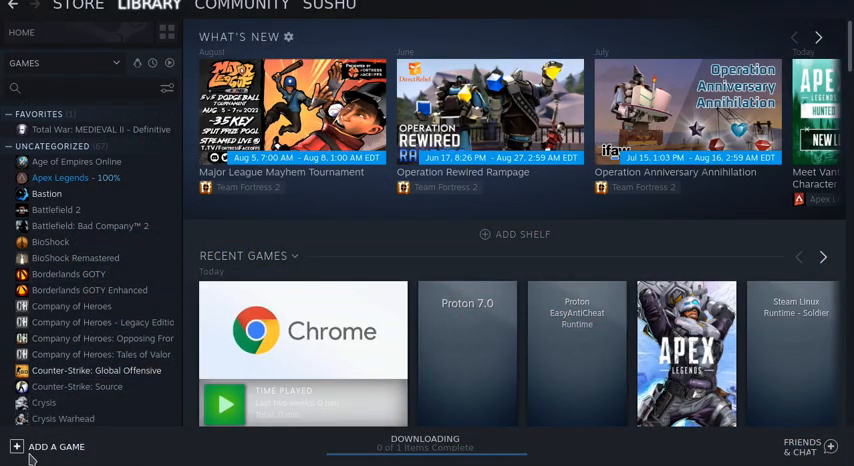
# Add Roblox App from the program list to the Steam library as a non-Steam game
pyautogui.click(56, 447)
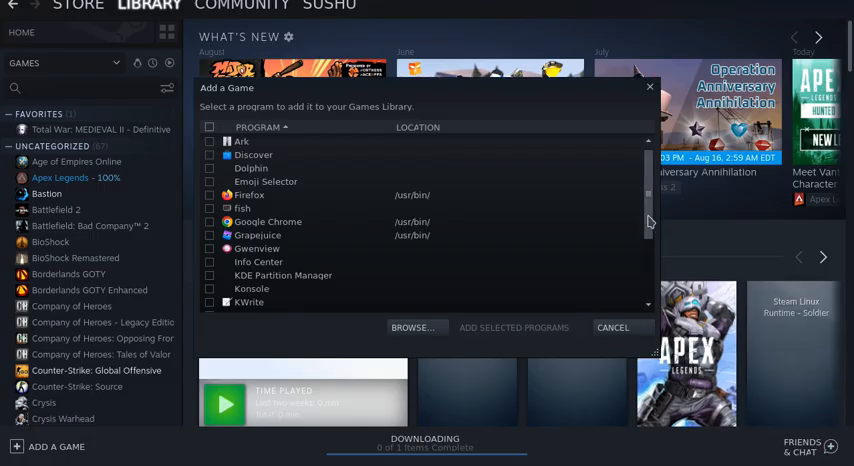
pyautogui.scroll(-3)
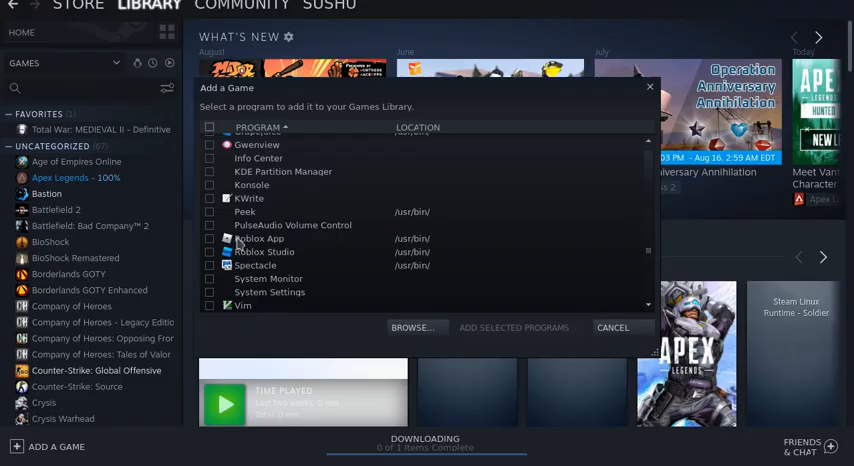
pyautogui.click(209, 238)
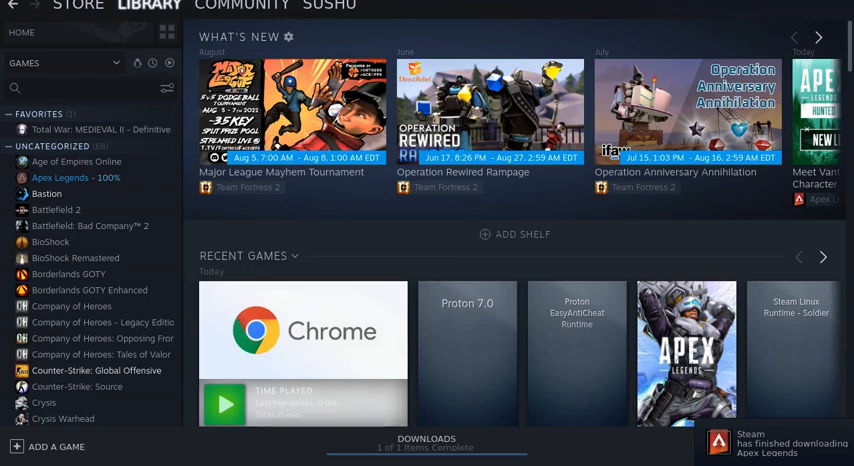
pyautogui.moveTo(75, 258)
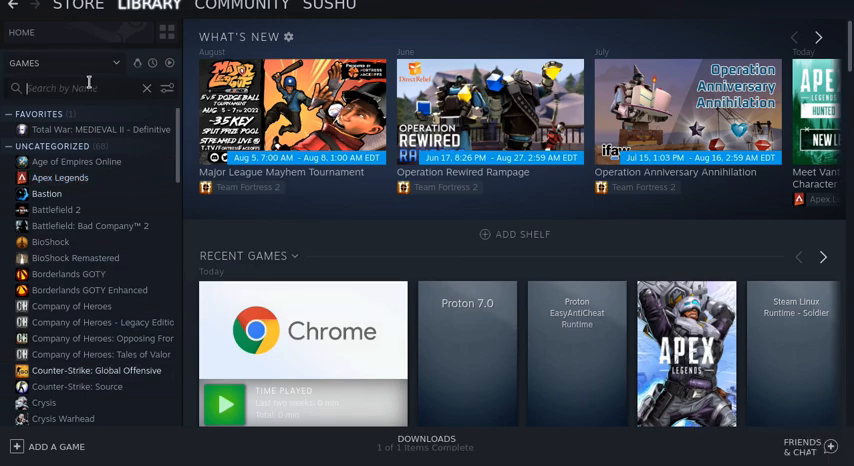
# Find Roblox App in the library and rename its shortcut to Roblox in Properties
pyautogui.write('roblo')
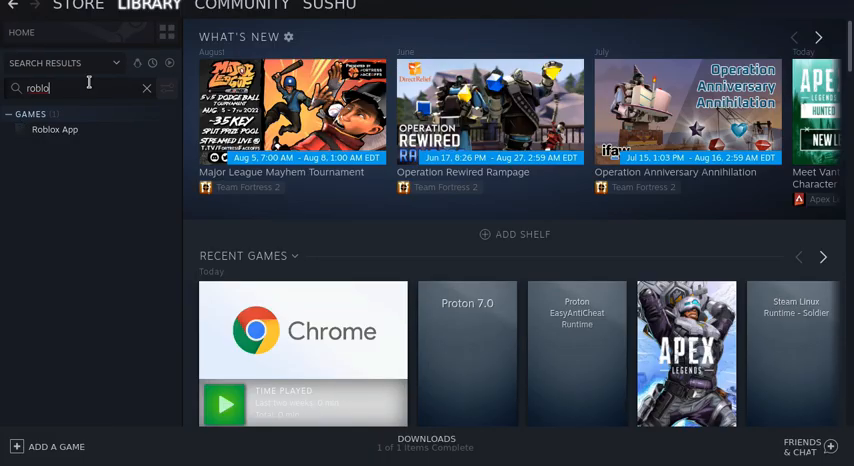
pyautogui.click(54, 129)
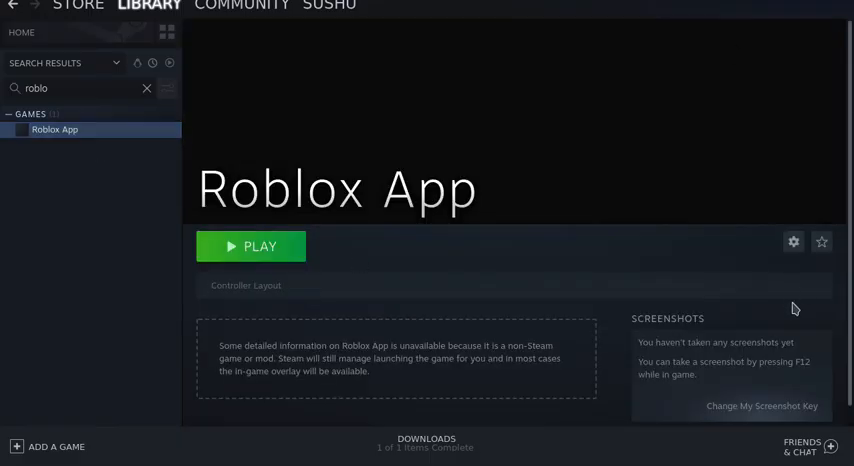
pyautogui.click(793, 241)
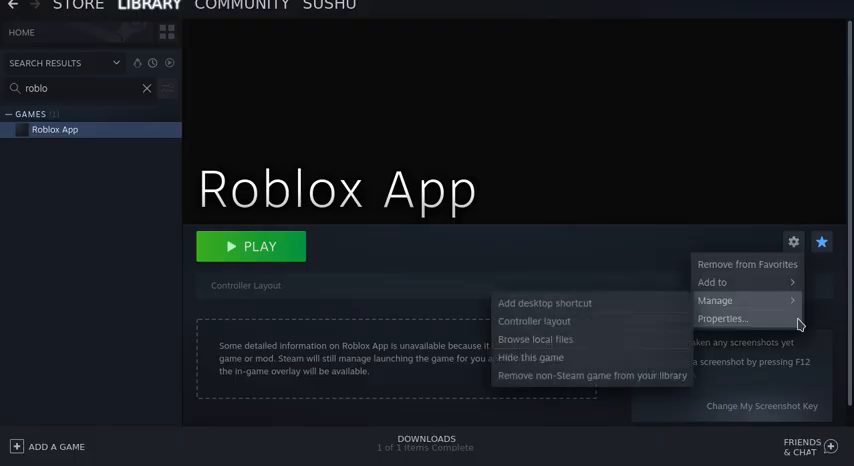
pyautogui.click(723, 318)
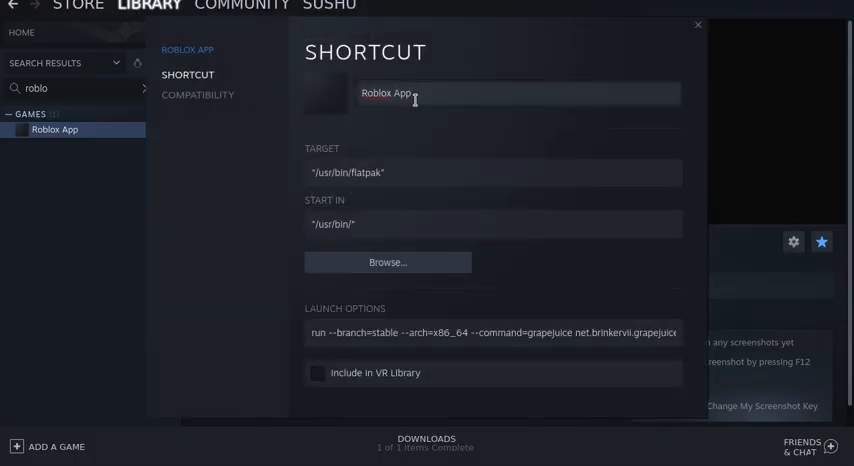
pyautogui.write('Roblox')
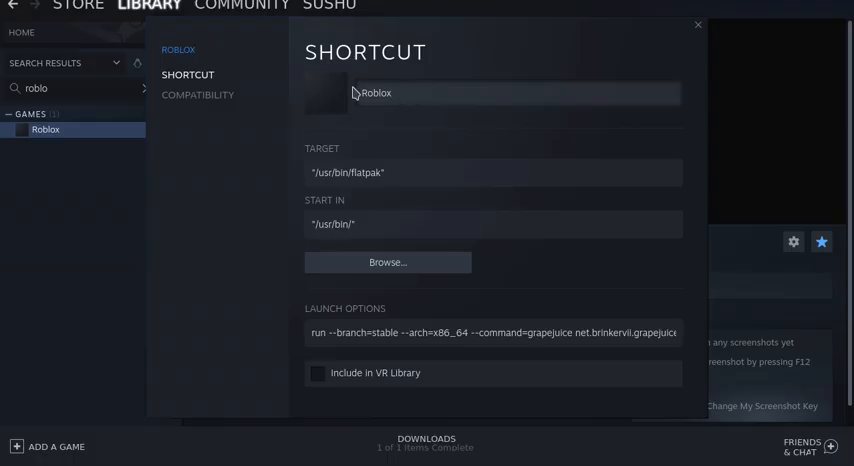
pyautogui.click(326, 92)
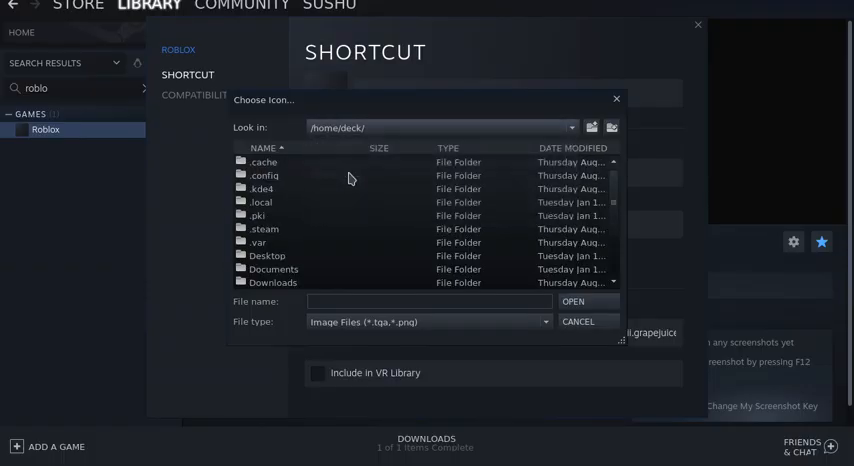
# Pick Roblox.webp from /home/deck/Desktop as the shortcut's custom icon
pyautogui.click(272, 282)
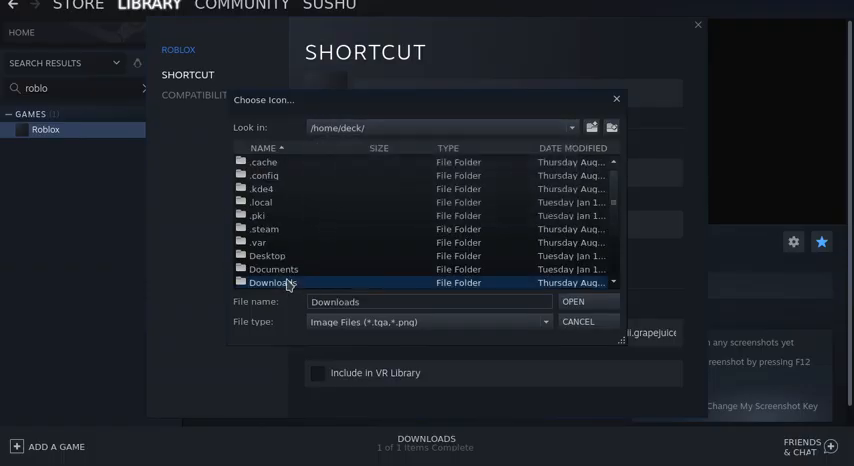
pyautogui.doubleClick(275, 282)
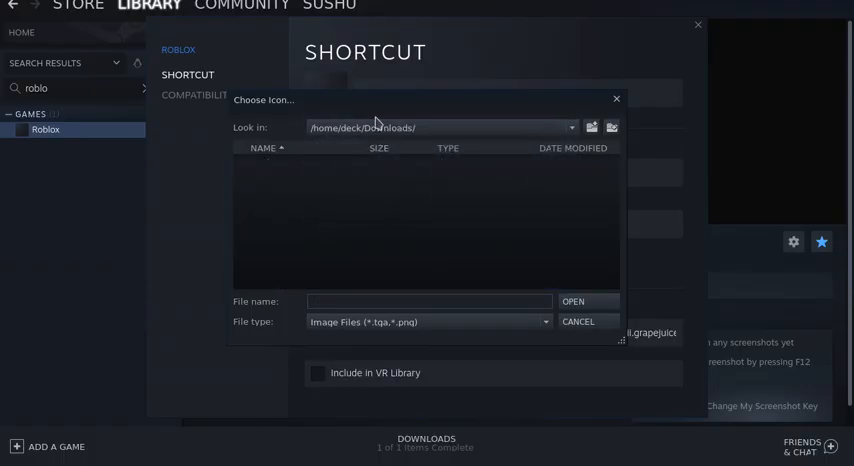
pyautogui.click(570, 127)
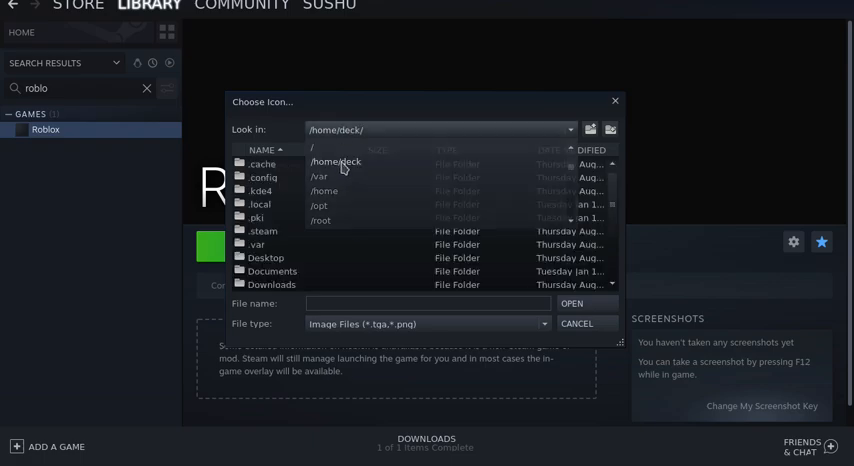
pyautogui.click(266, 258)
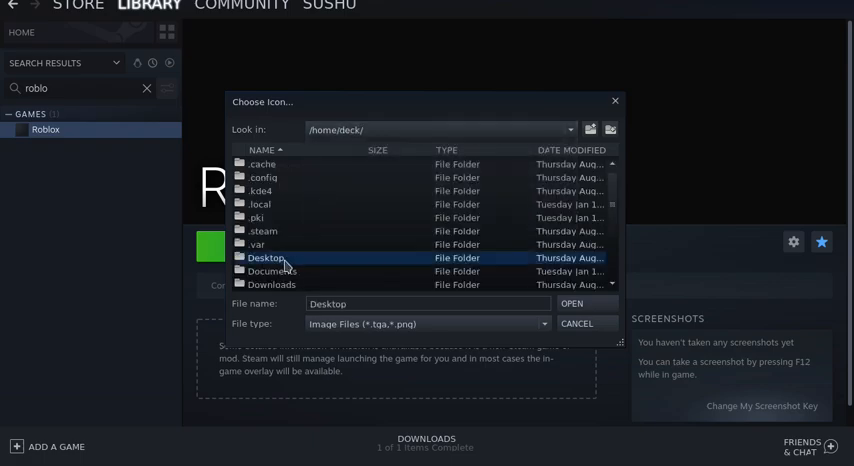
pyautogui.doubleClick(266, 258)
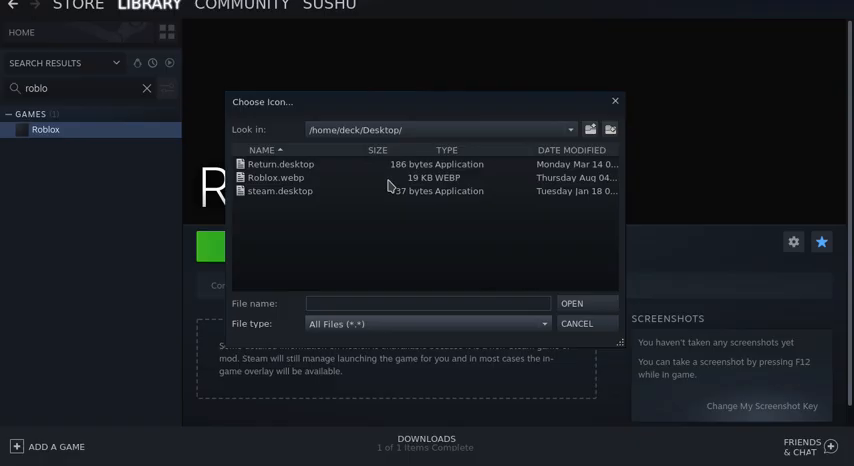
pyautogui.click(275, 177)
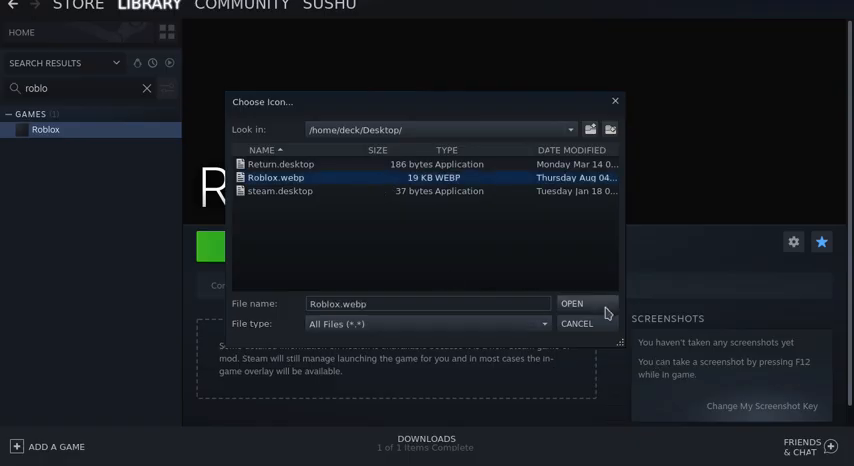
pyautogui.click(571, 303)
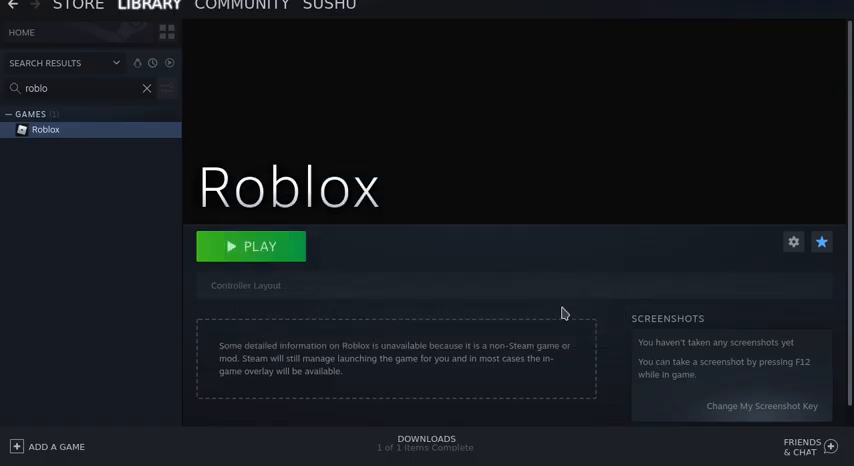